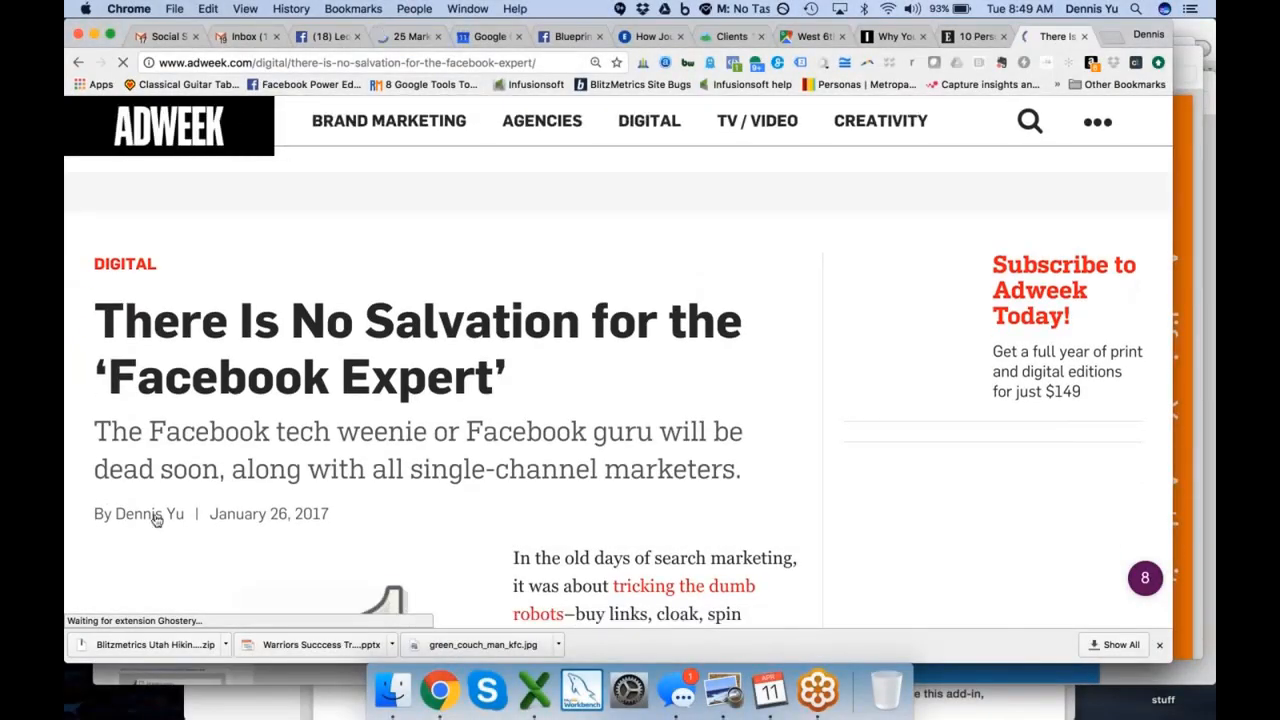
Read down the 'Facebook Expert' article to the passage on choosing objectives and connecting audiences.
scroll("down", 3)
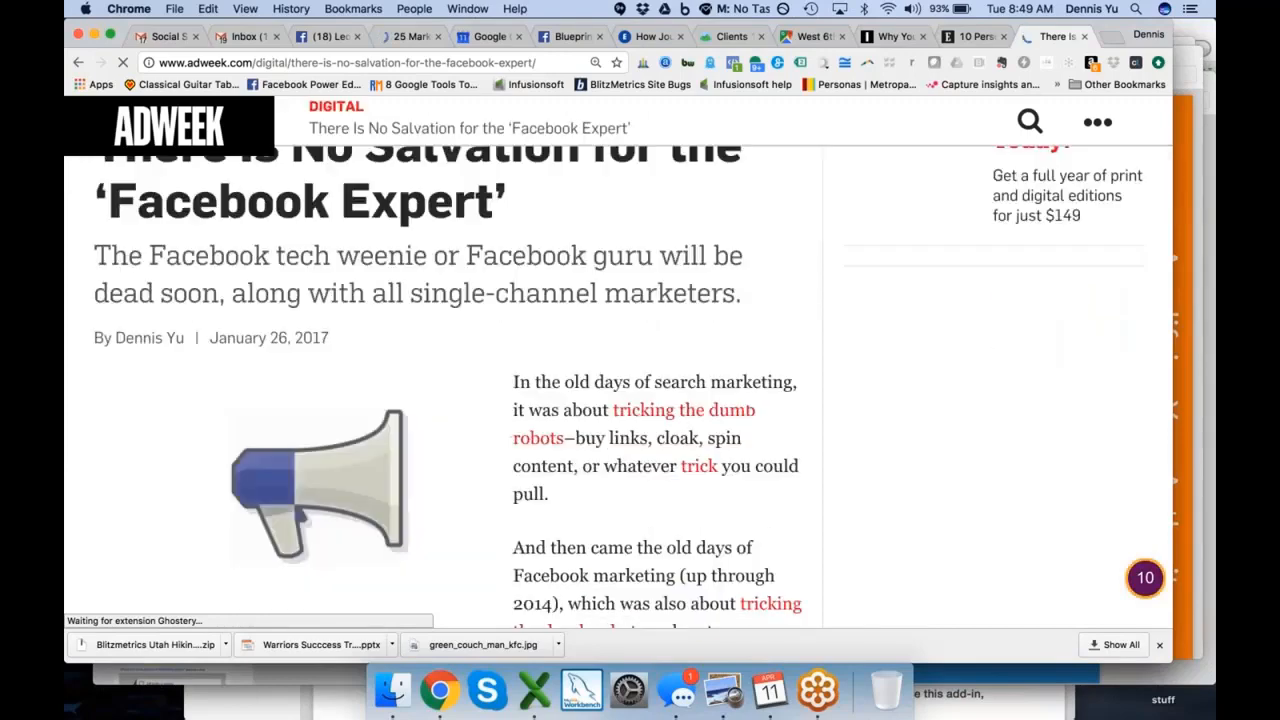
scroll("down", 3)
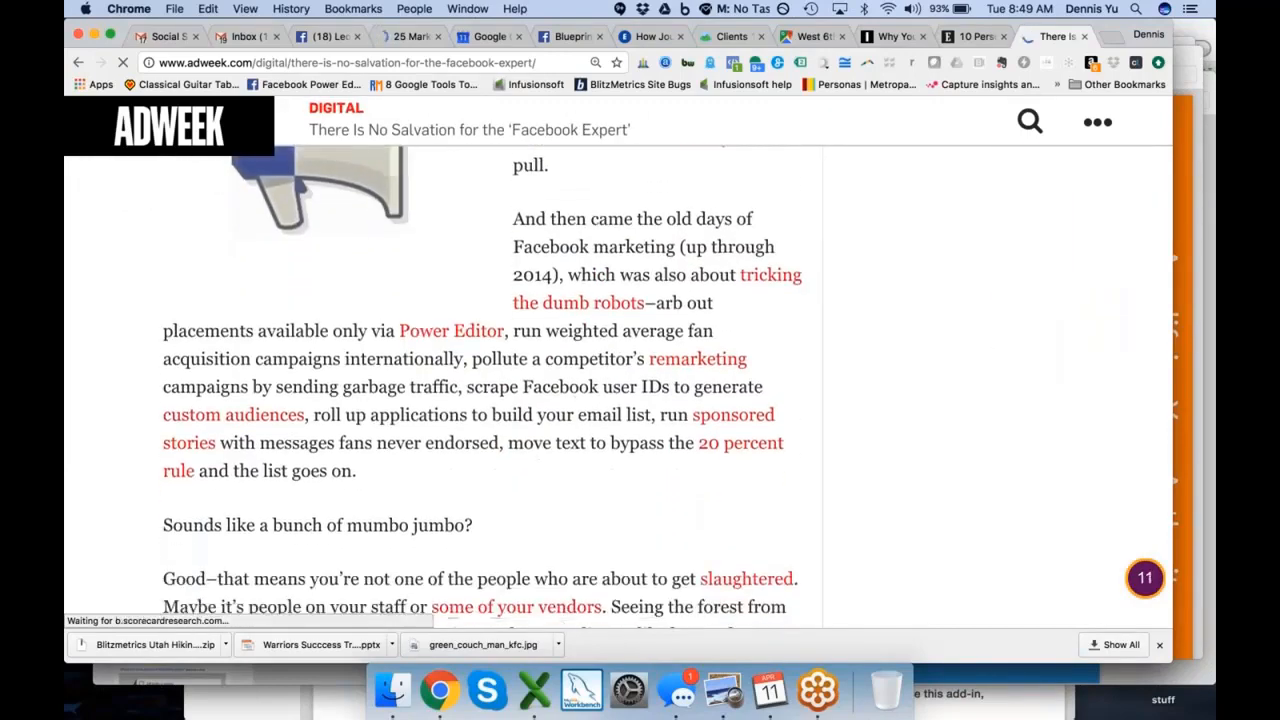
scroll("down", 3)
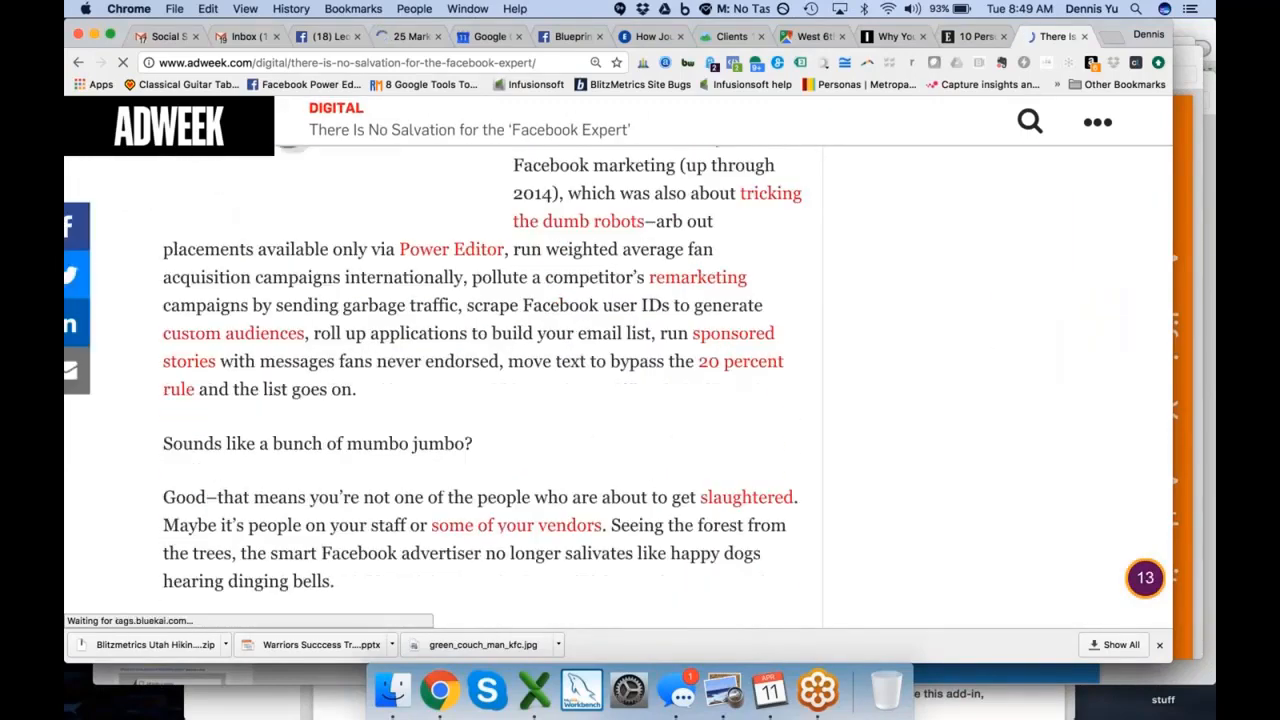
scroll("down", 3)
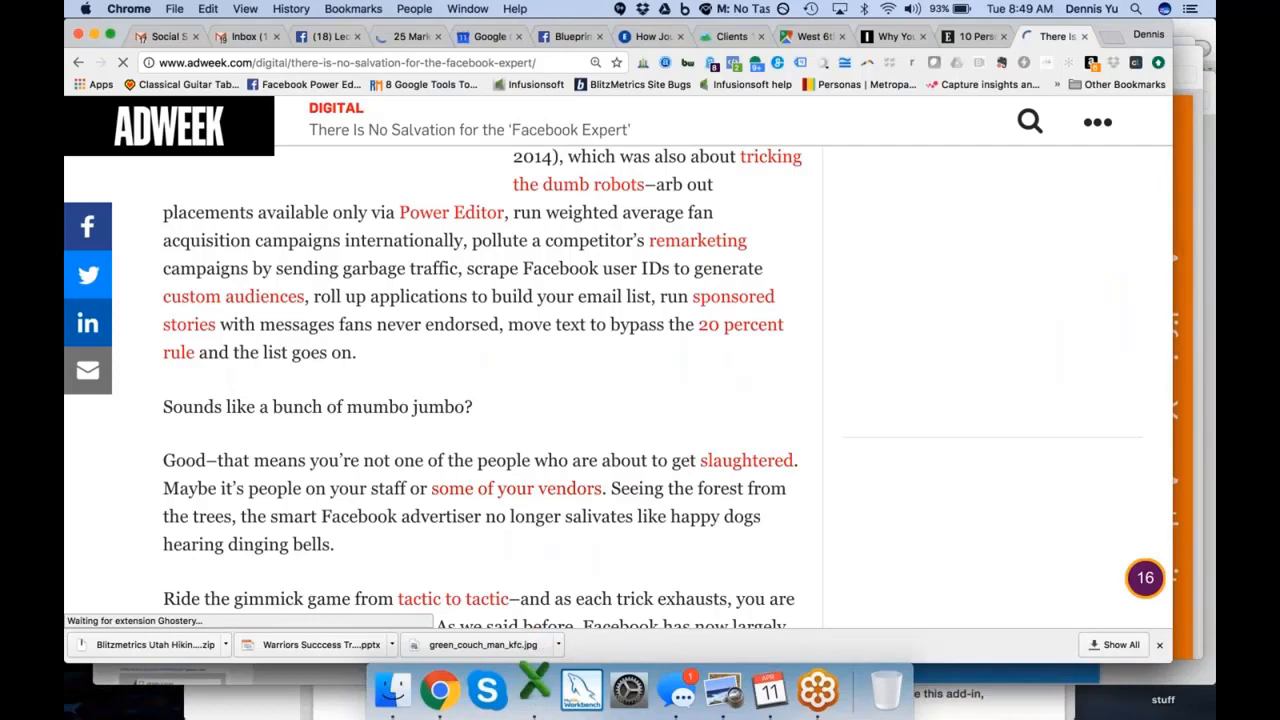
scroll("down", 3)
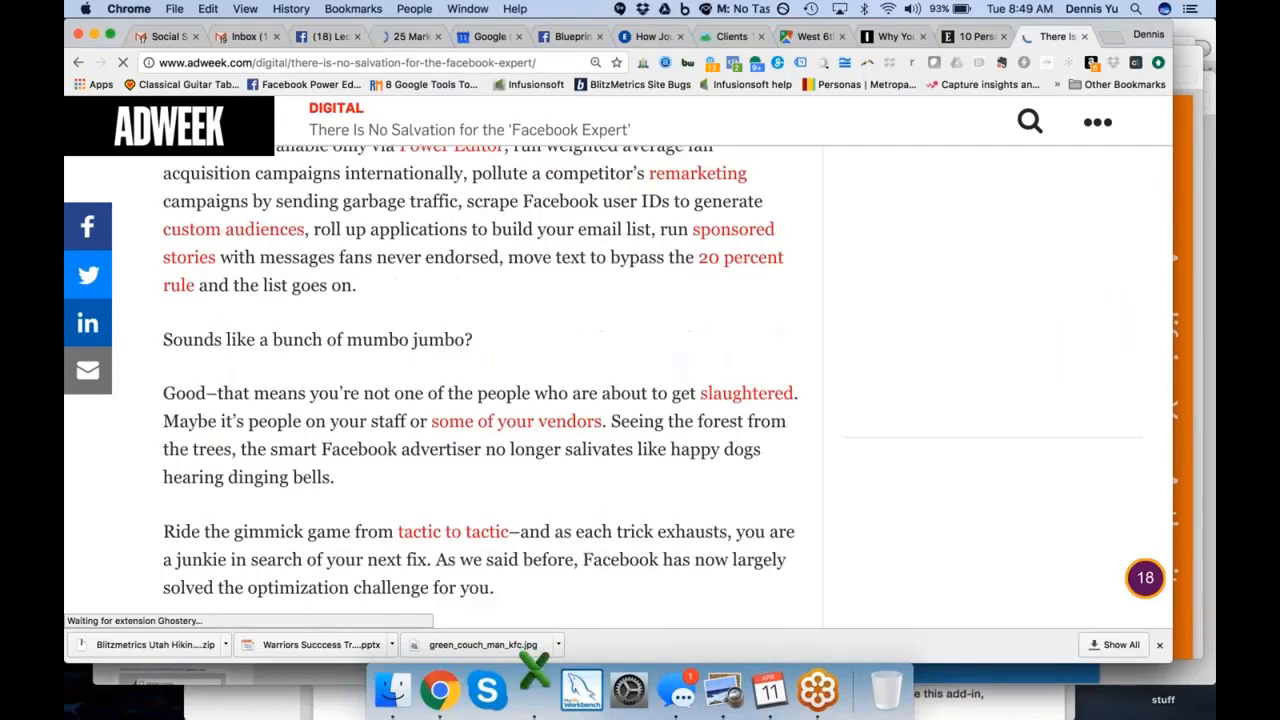
scroll("down", 3)
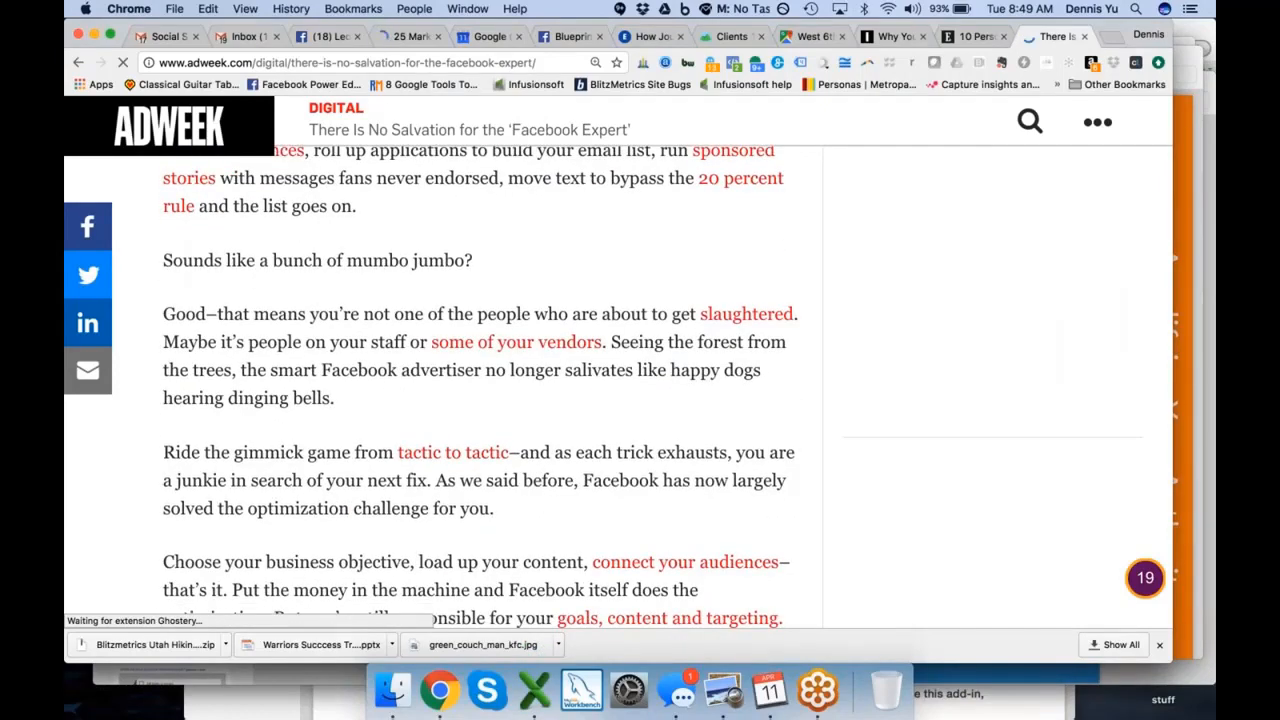
scroll("down", 3)
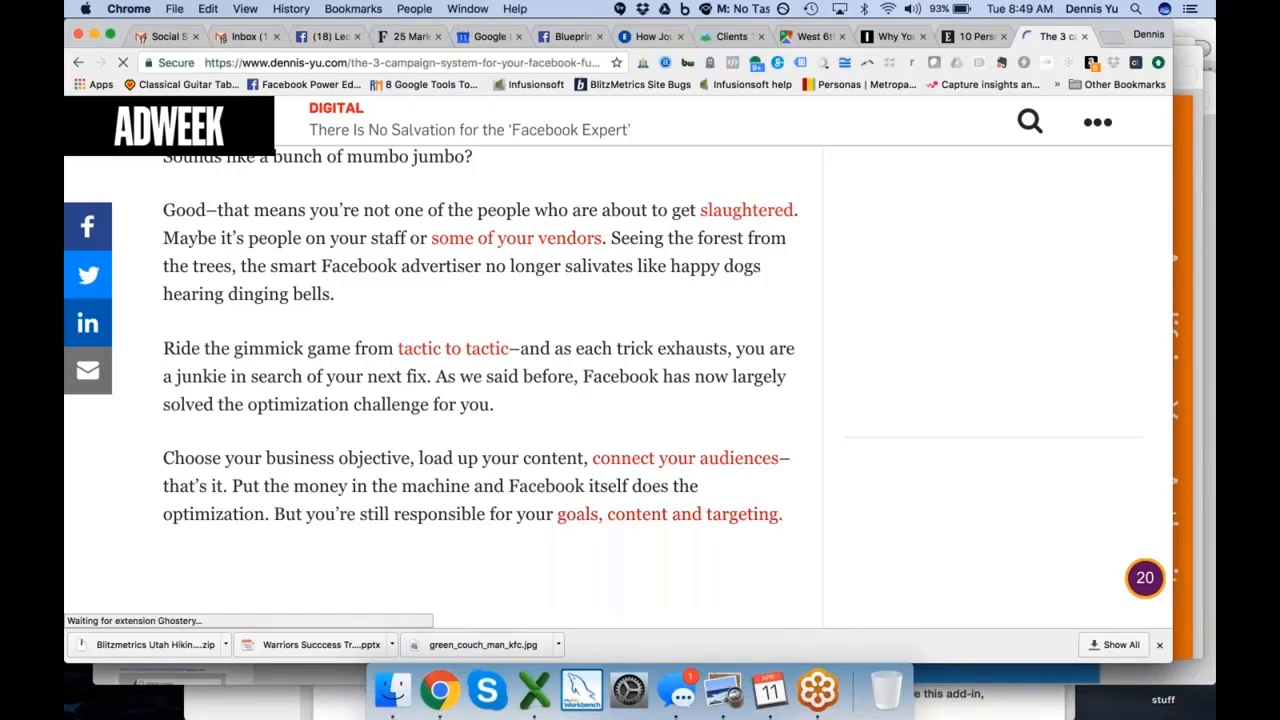
Read the 3 campaign system post past the funnel graphic to its Audience heading, then start a new tab.
left_click(80, 62)
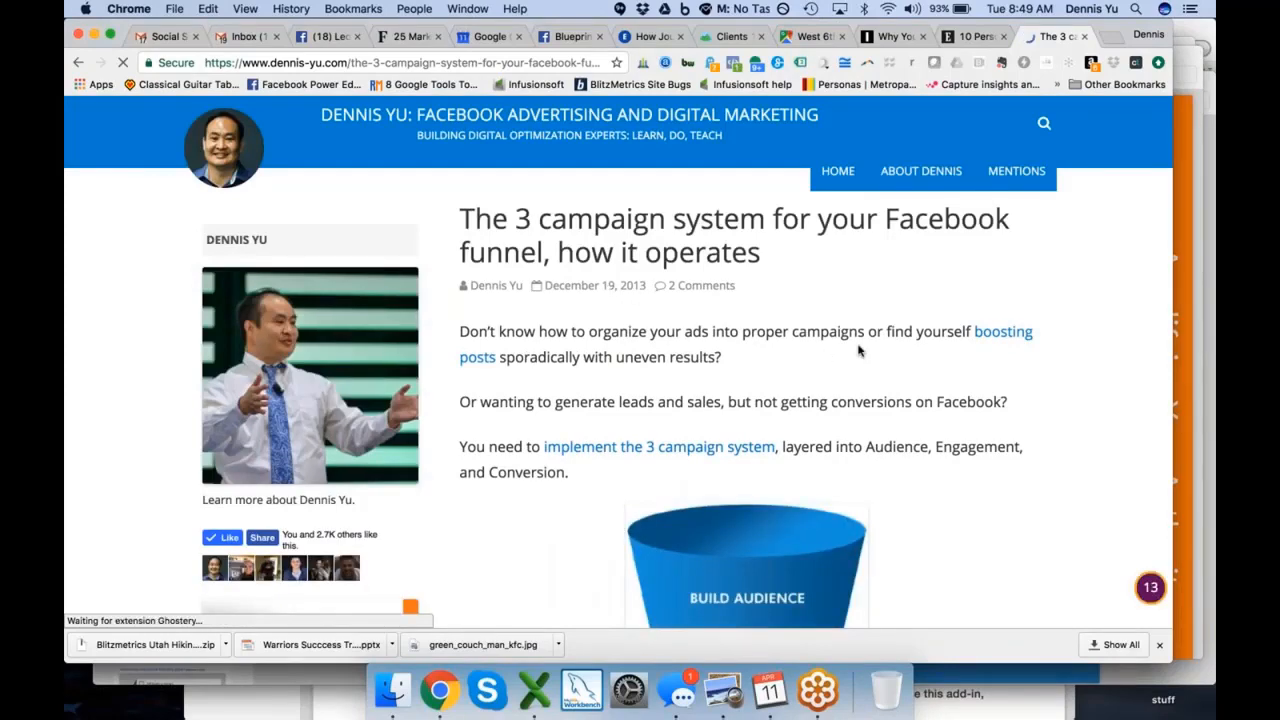
scroll("down", 3)
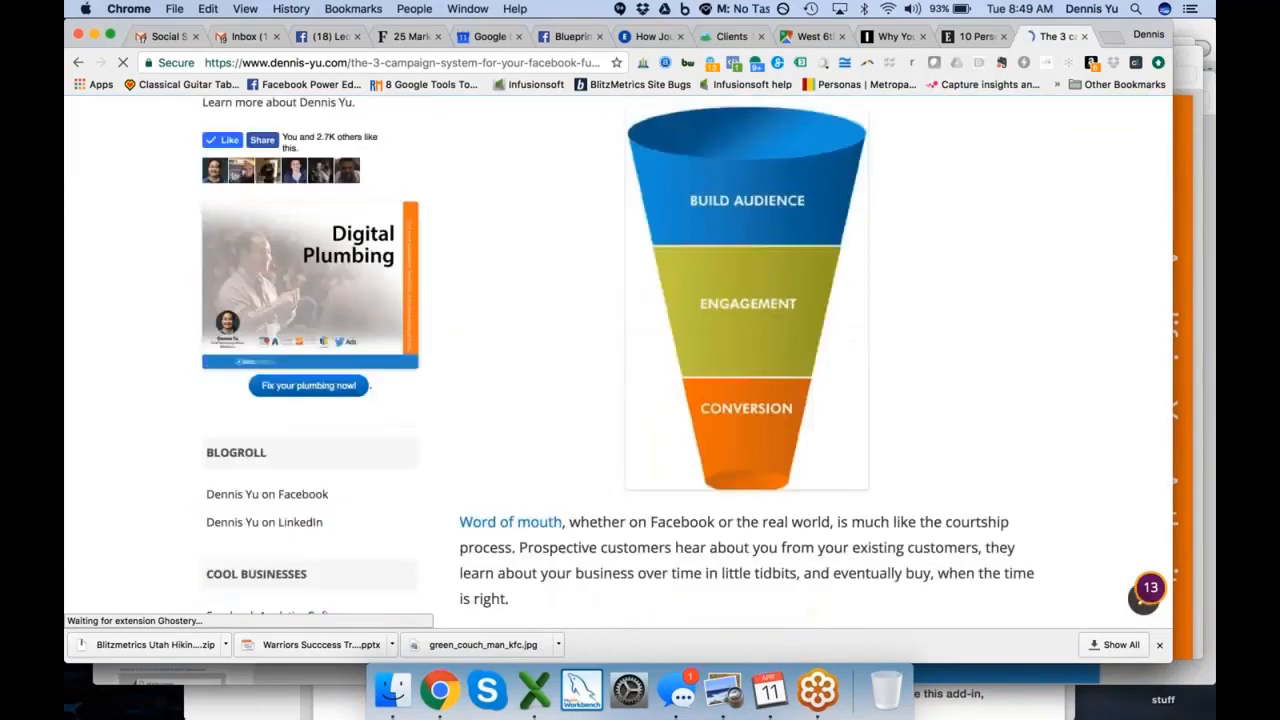
scroll("down", 3)
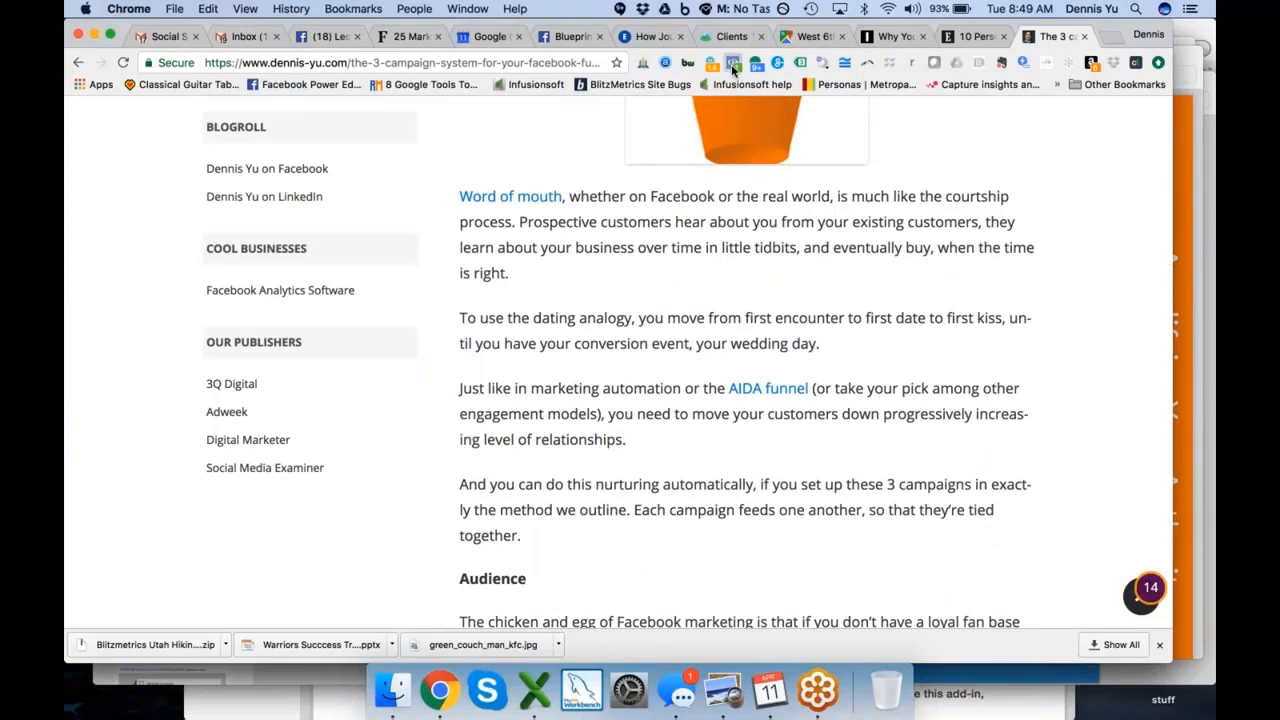
left_click(732, 62)
type("cont")
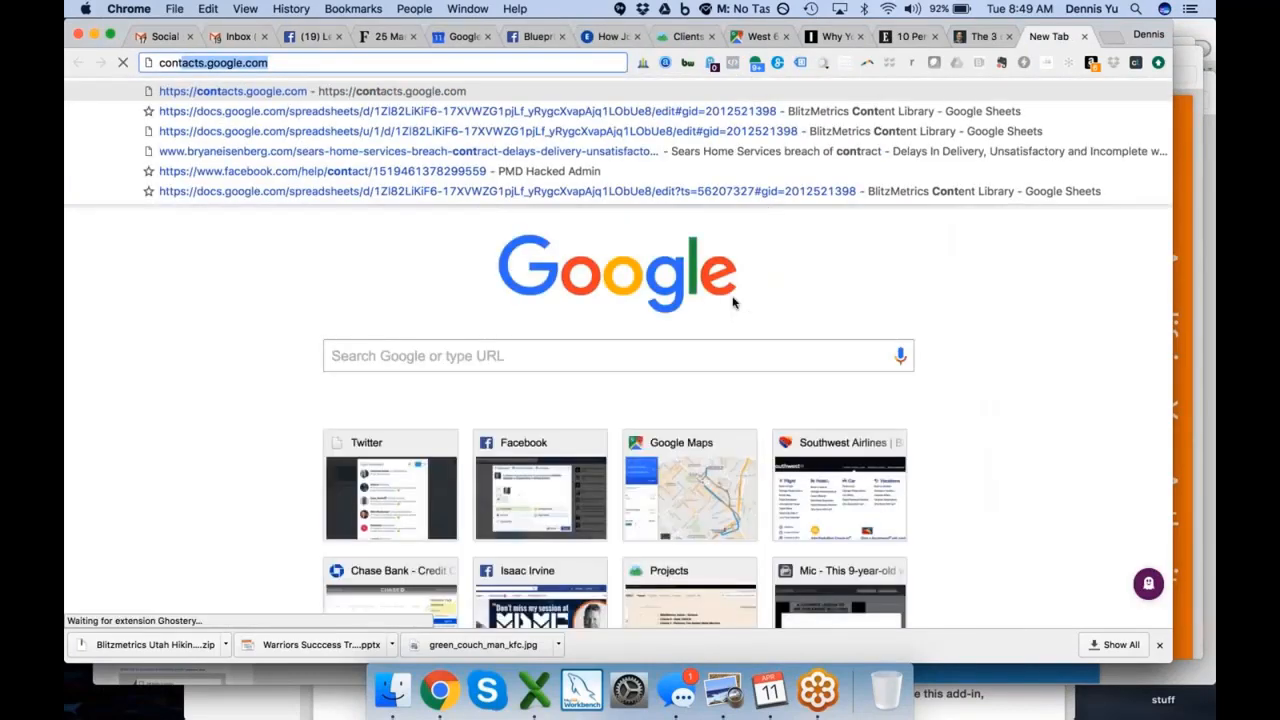
Go to the BlitzMetrics Content Library spreadsheet from the address bar suggestions.
left_click(584, 112)
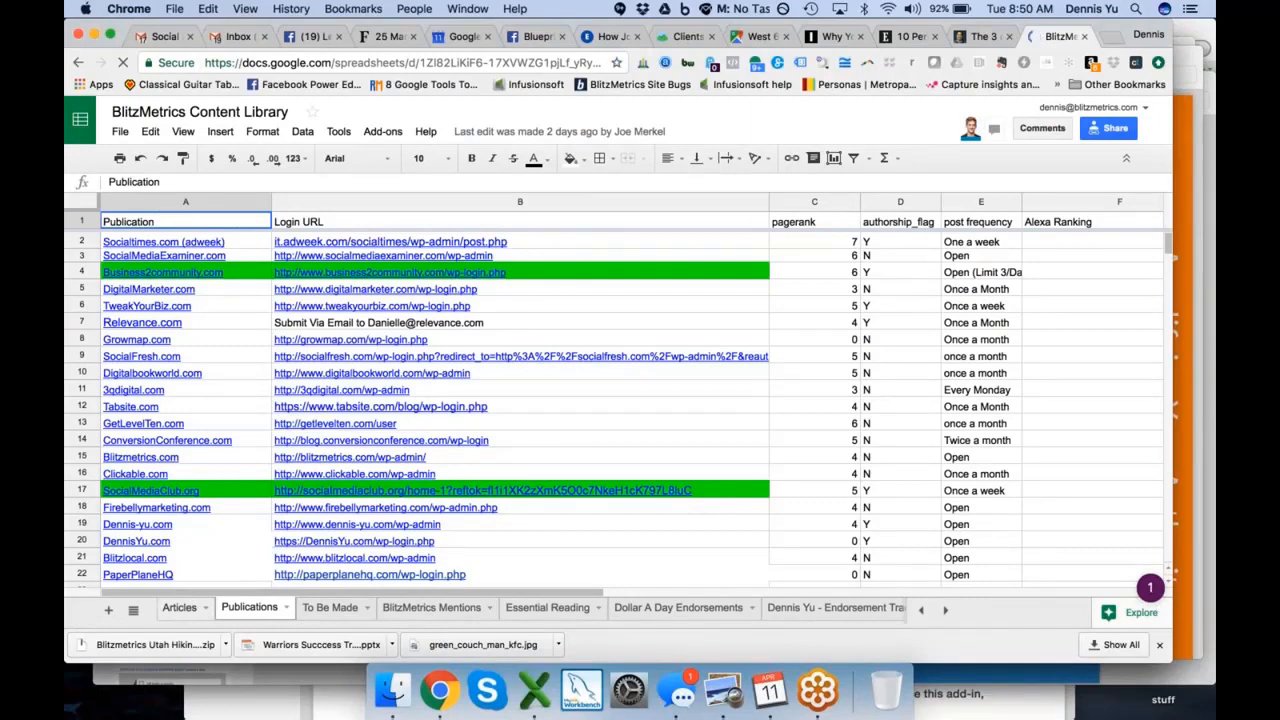
Scan the Articles sheet, then switch to the Dennis Yu - Endorsement Tracker sheet of quotes.
left_click(178, 608)
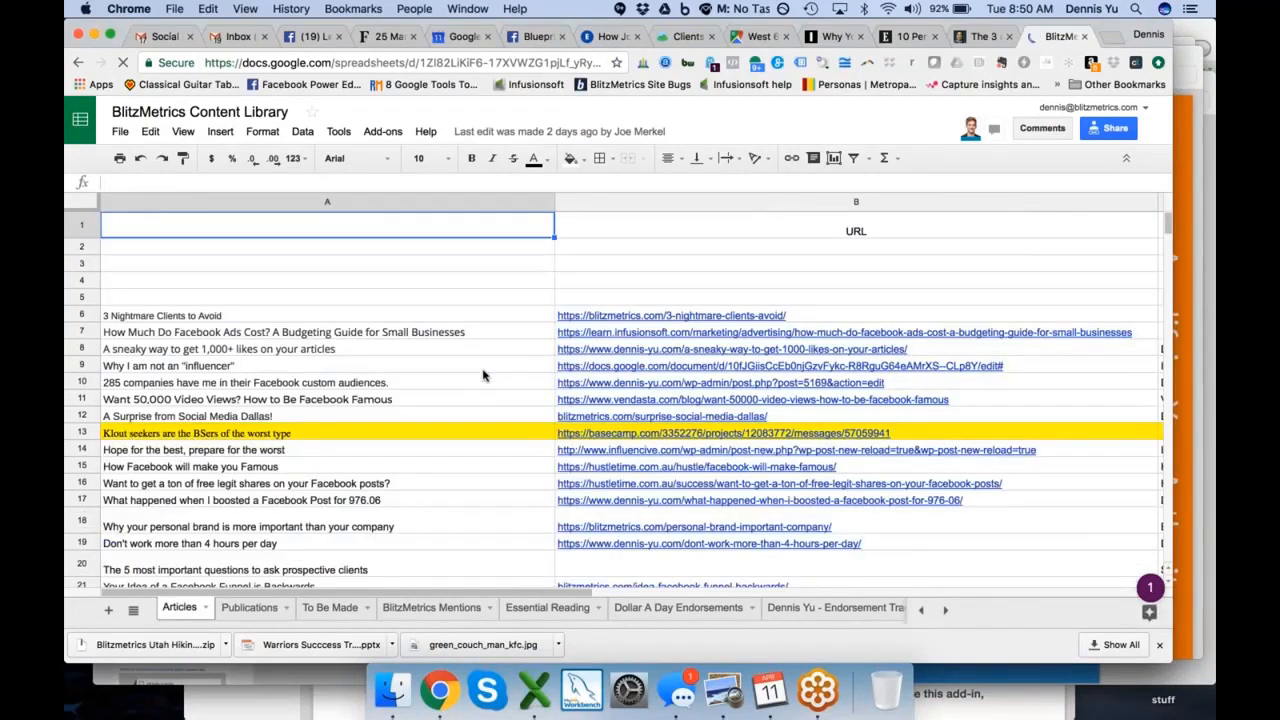
scroll("down", 3)
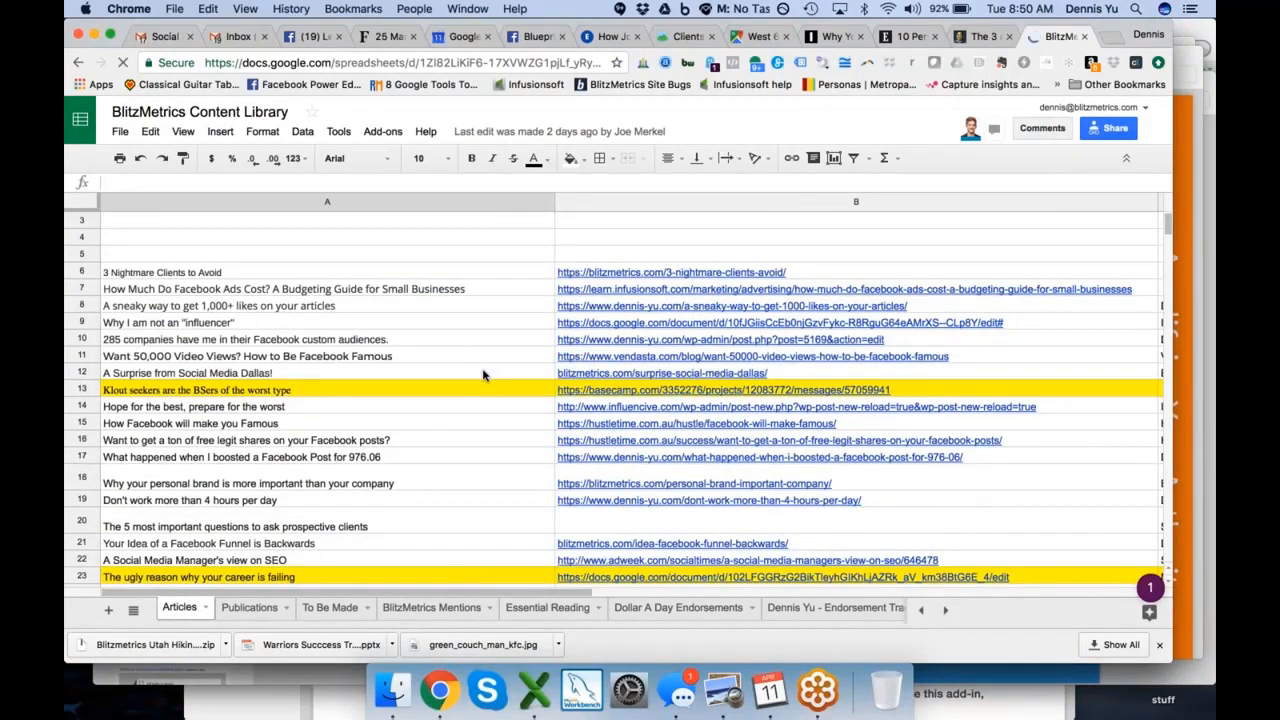
scroll("down", 3)
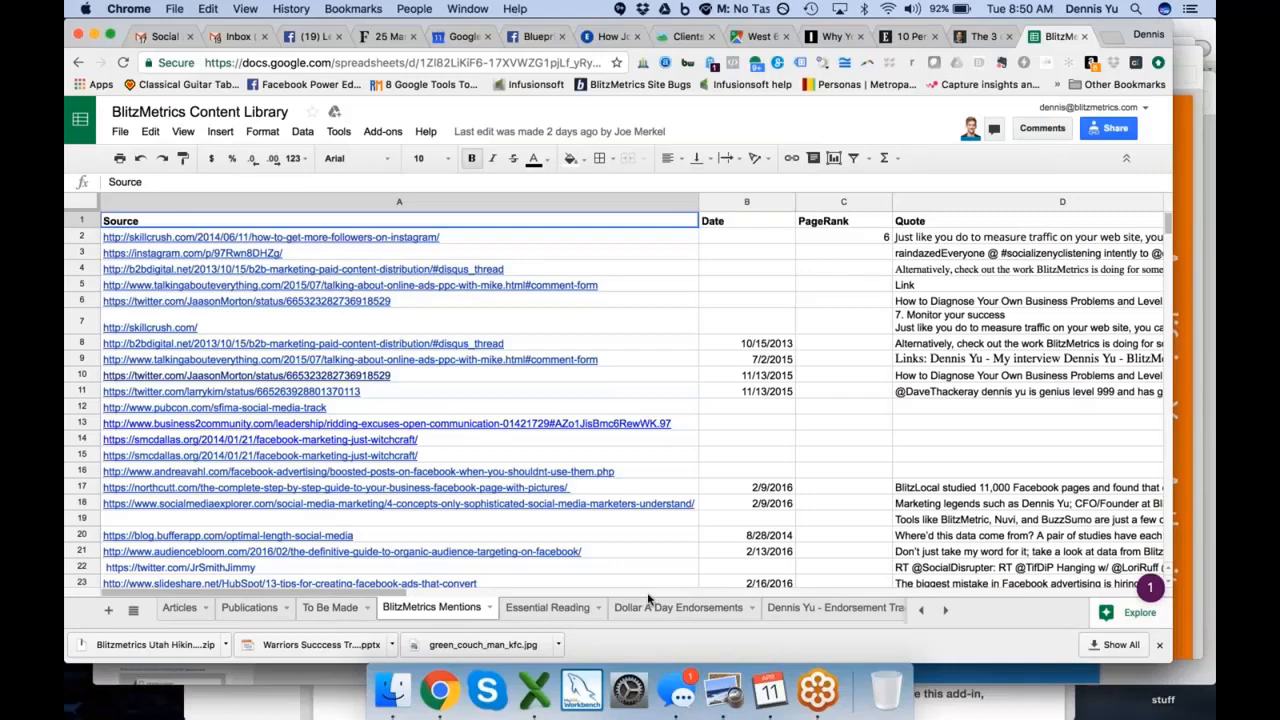
left_click(680, 608)
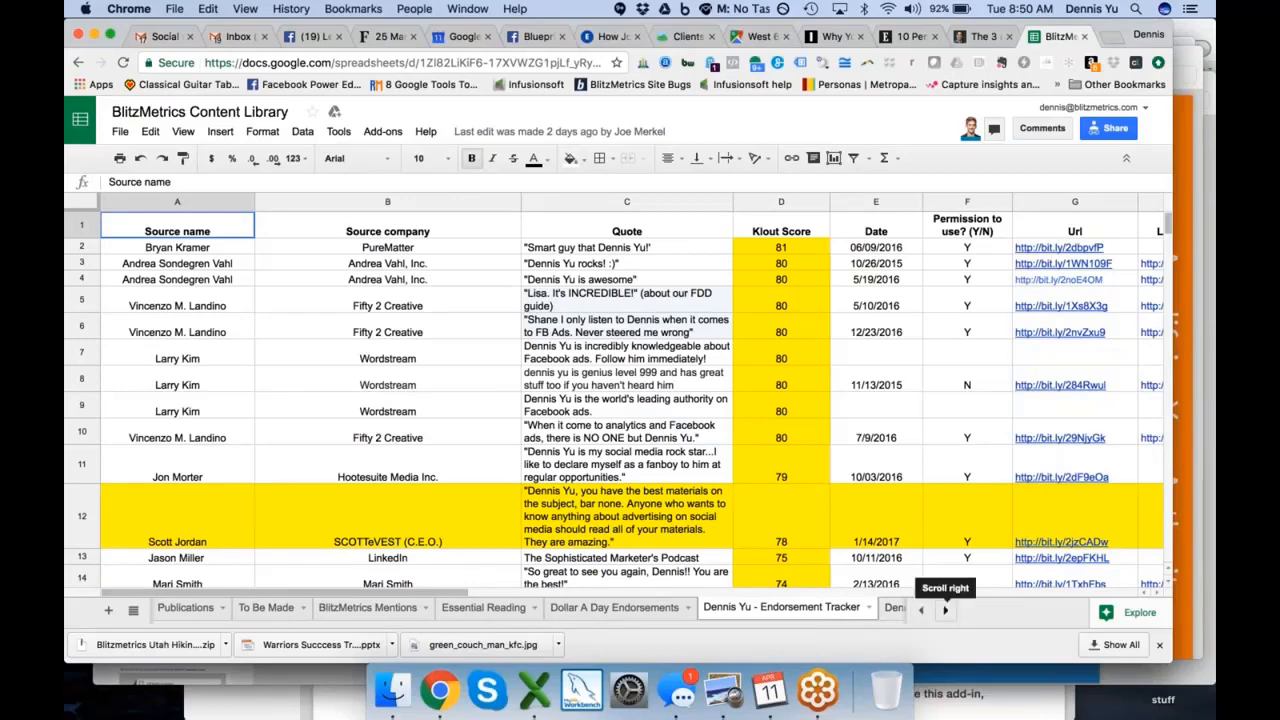
Switch to the Dennis Yu and Friends sheet listing influencers with Klout scores and Twitter handles.
left_click(944, 610)
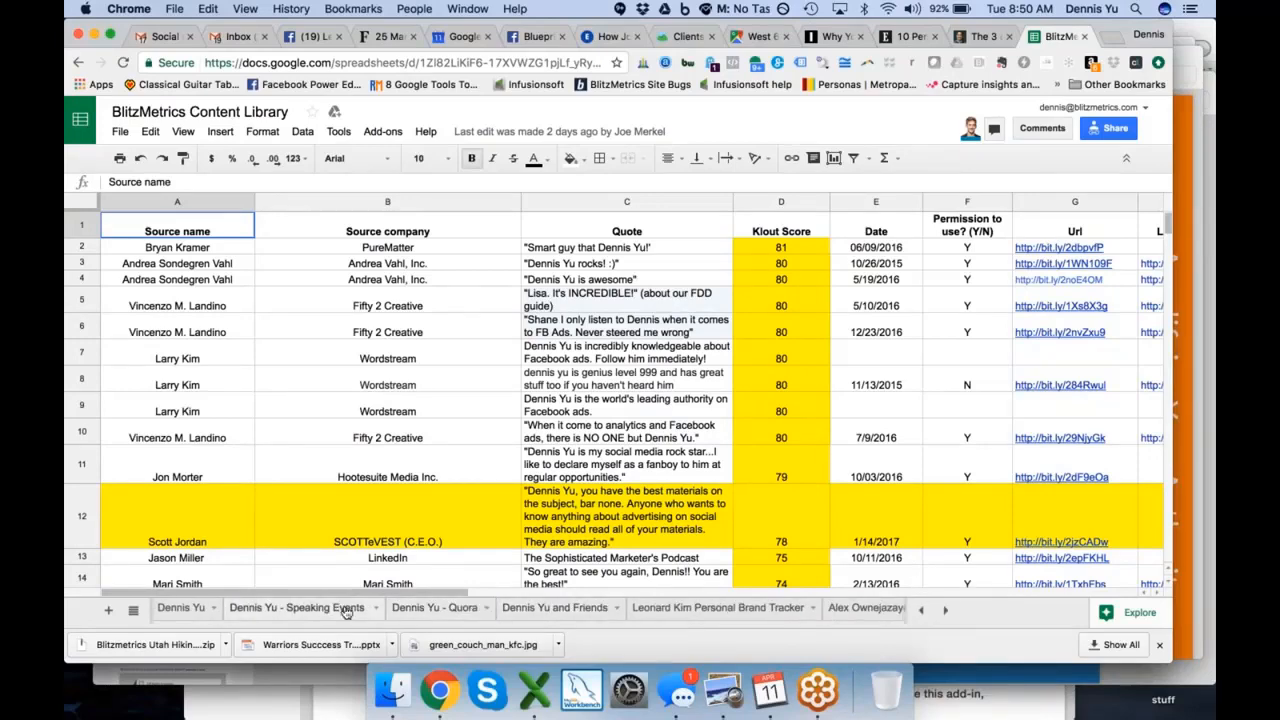
left_click(296, 608)
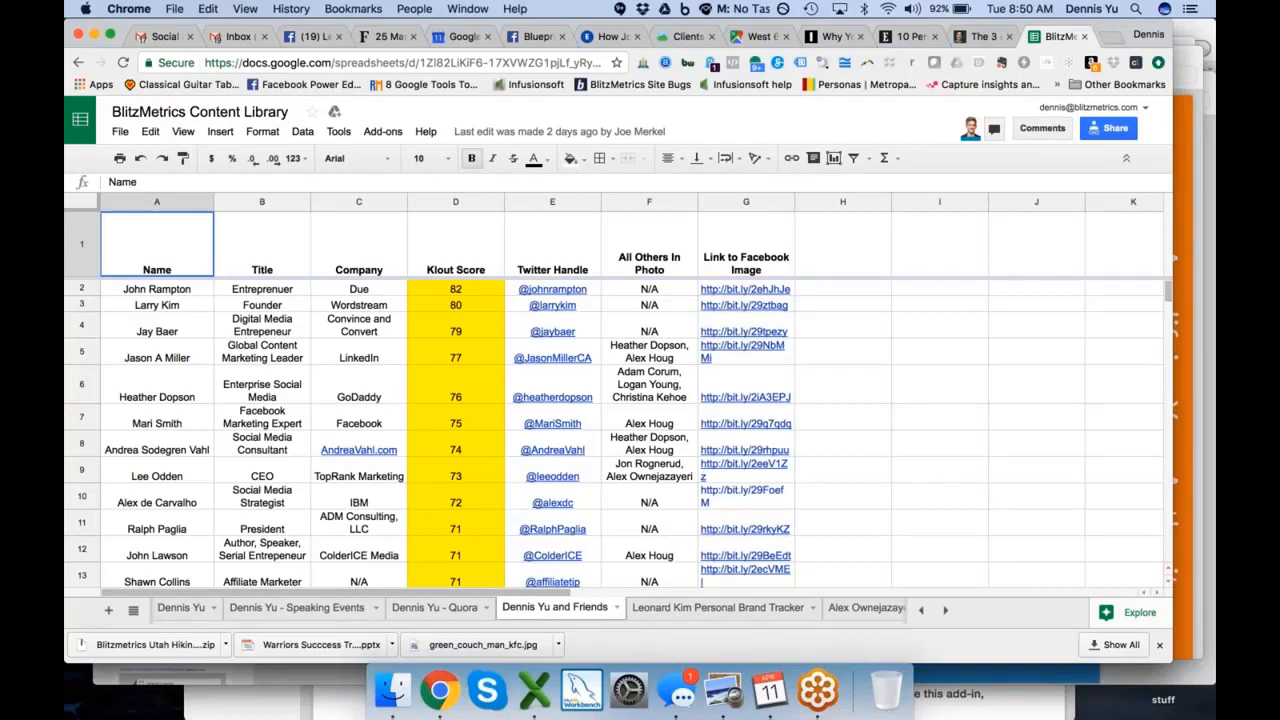
mouse_move(292, 364)
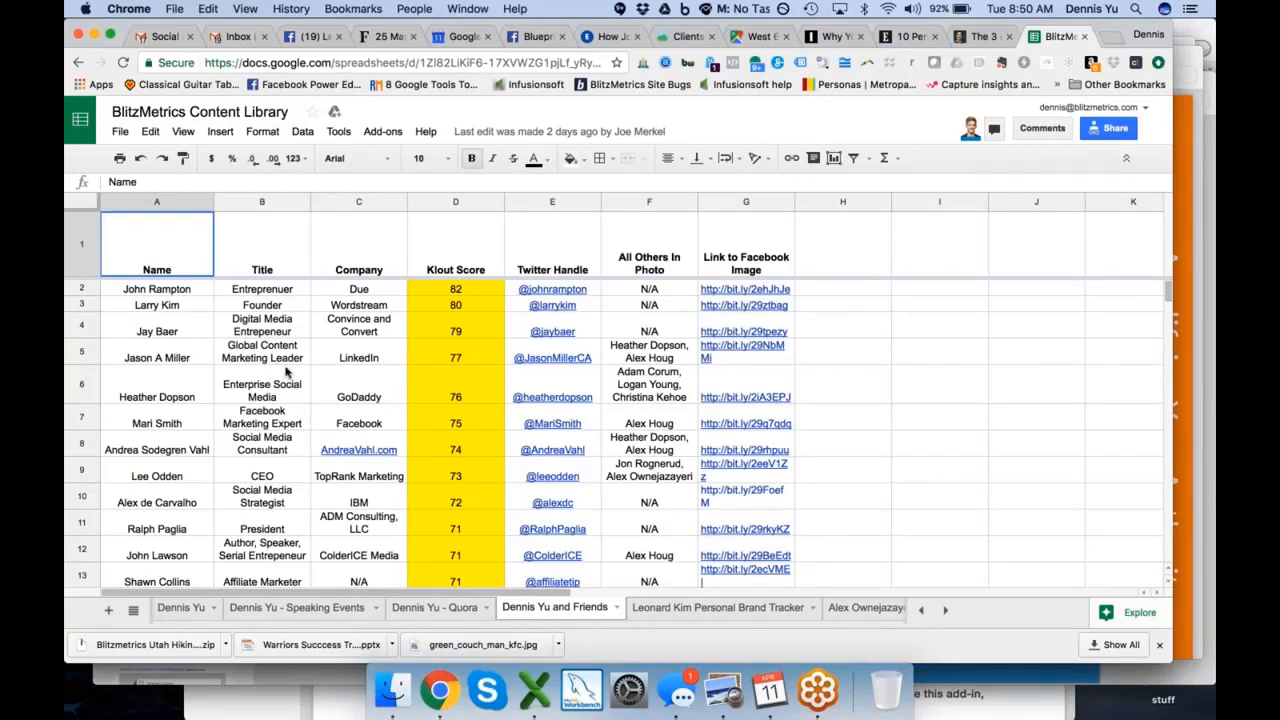
mouse_move(588, 388)
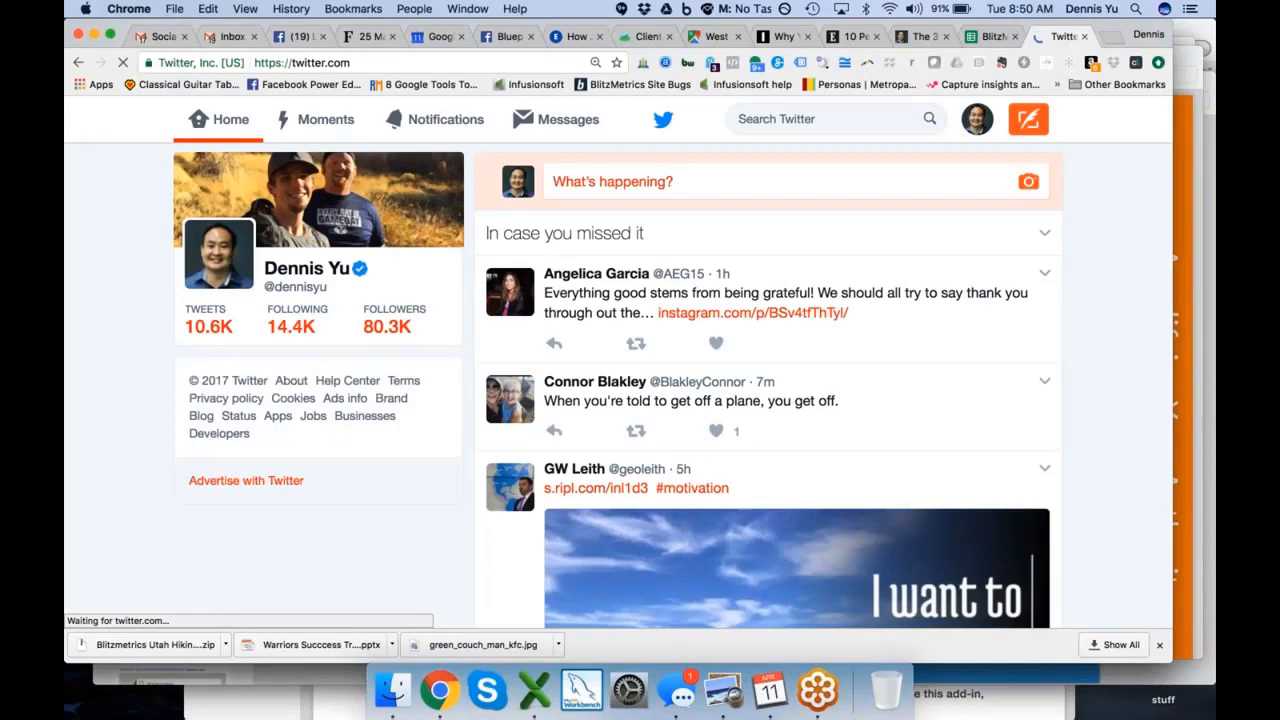
Show the Twitter account's All notifications list from the top bar.
left_click(444, 120)
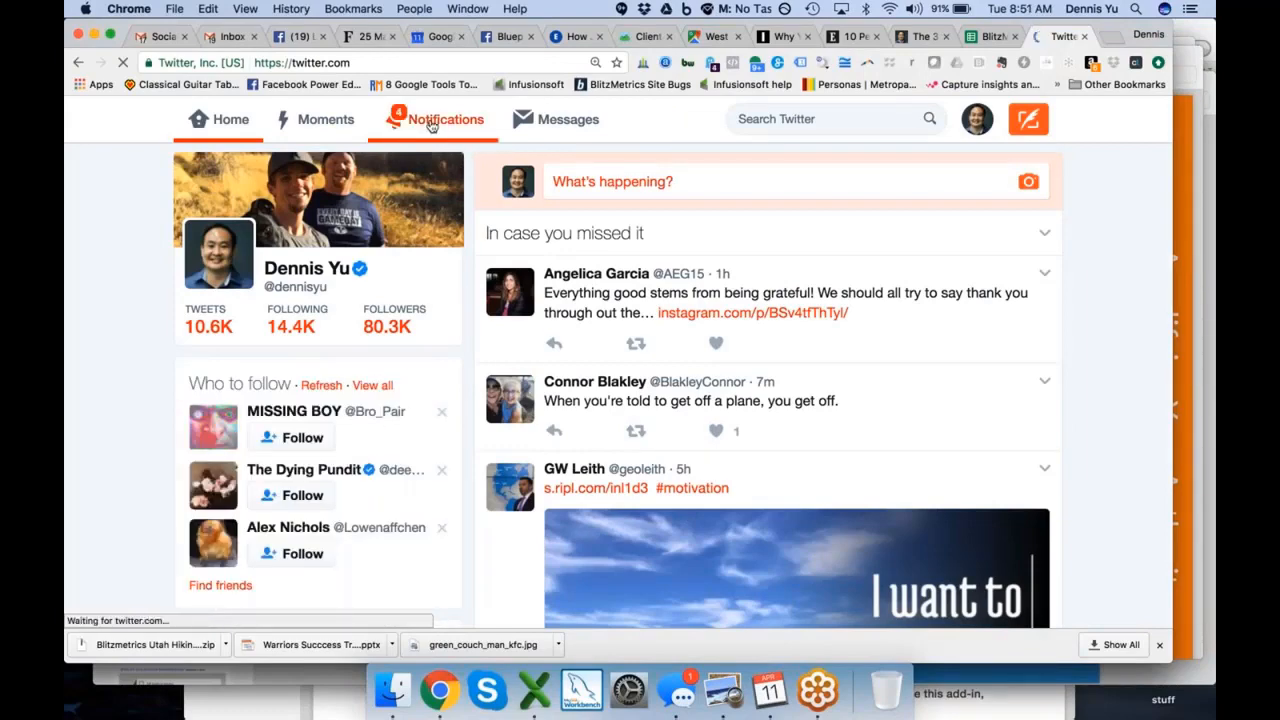
left_click(444, 120)
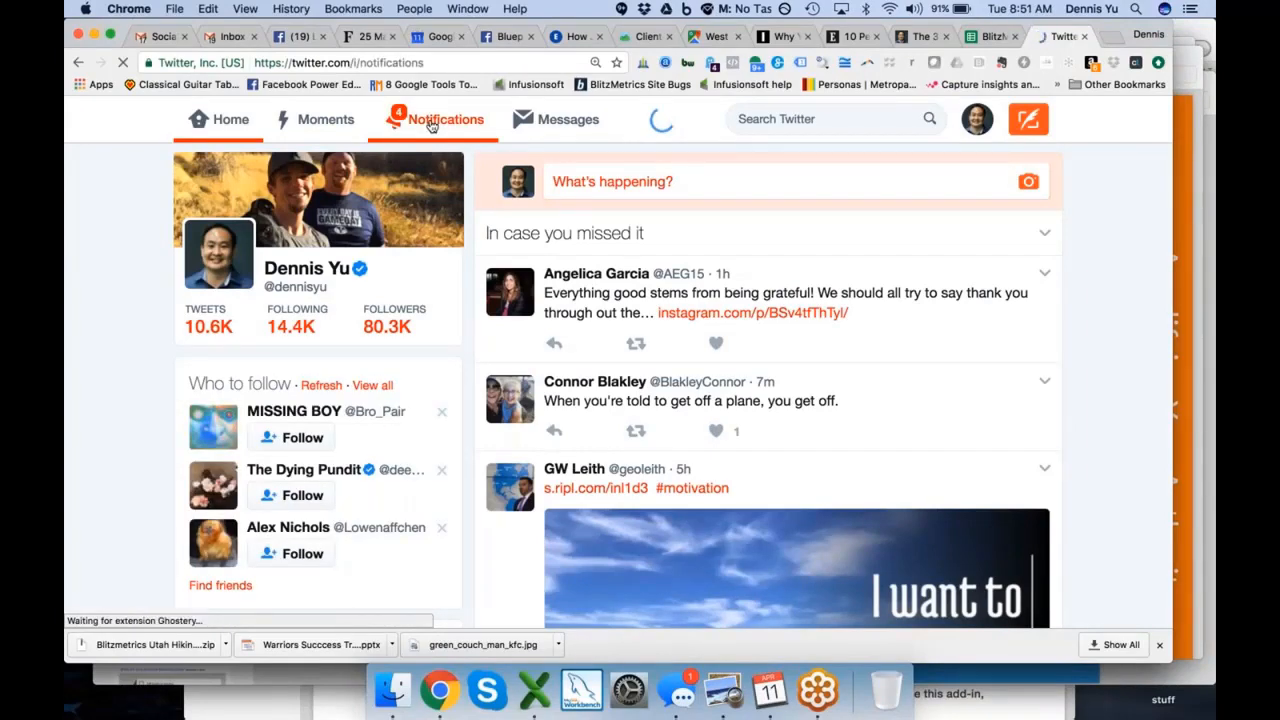
left_click(446, 120)
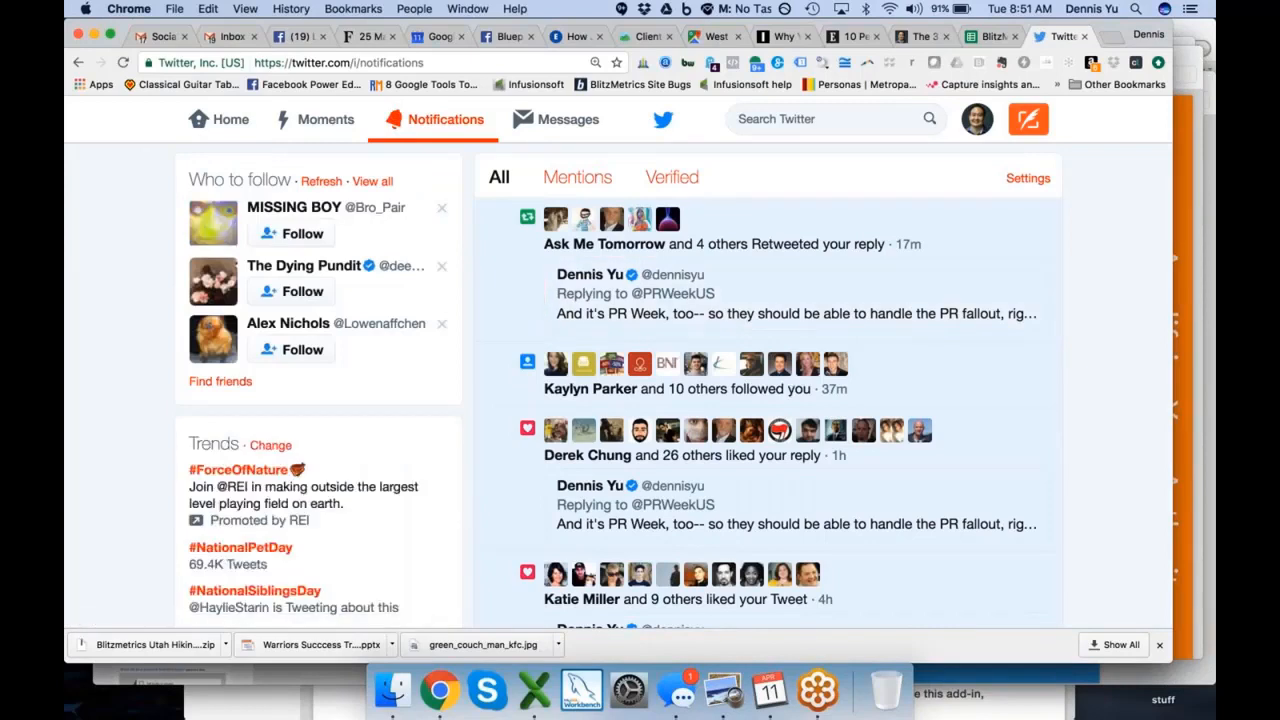
scroll("up", 3)
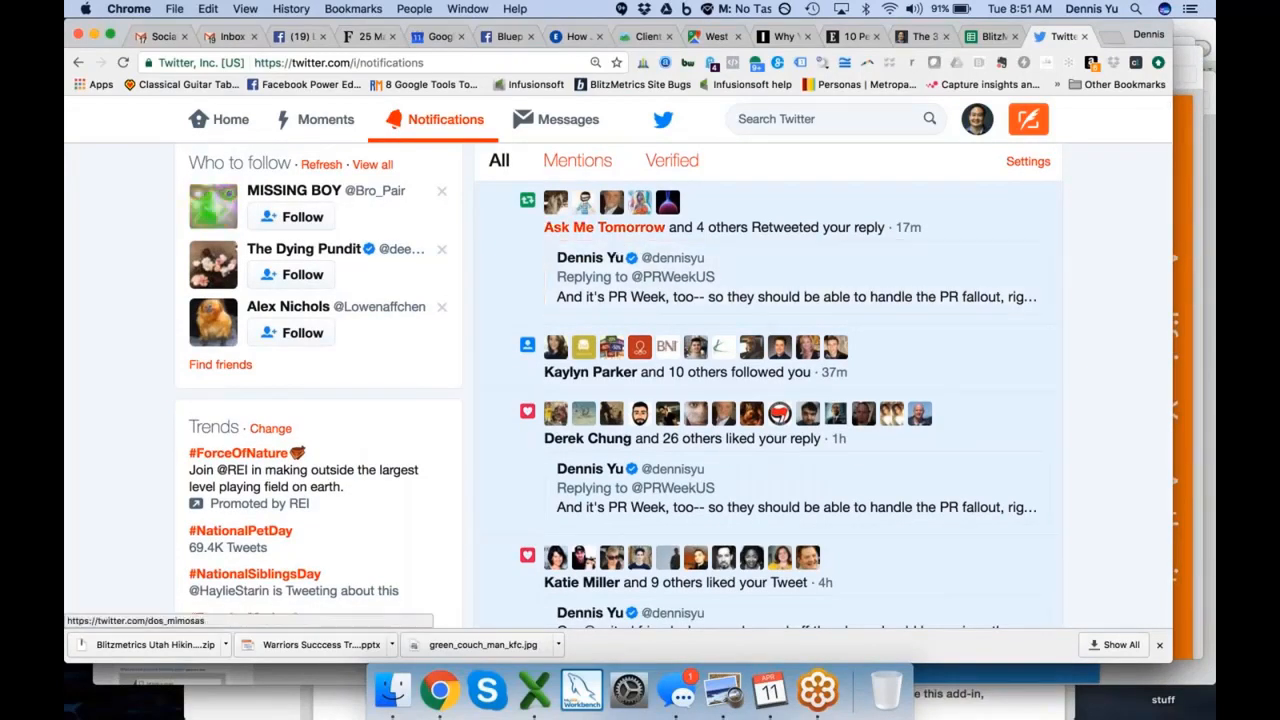
Read through the recent likes, retweets, replies and new followers about the United flight tweets.
scroll("down", 3)
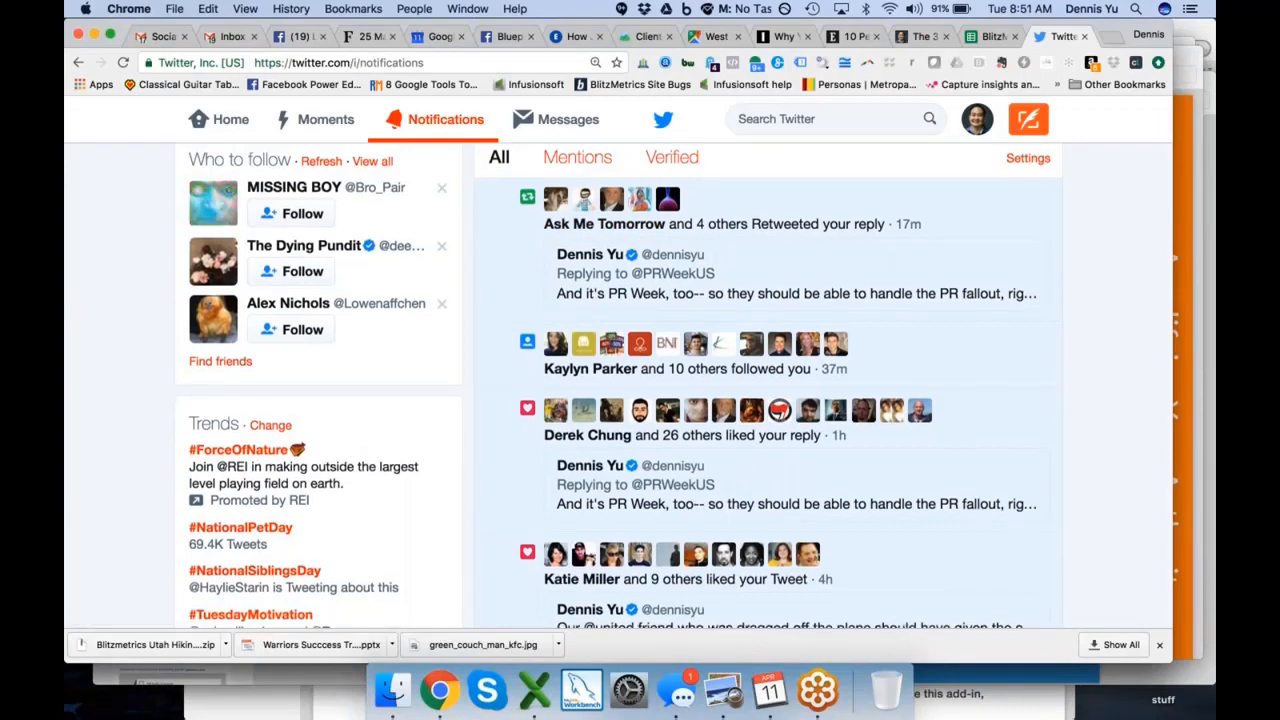
scroll("down", 3)
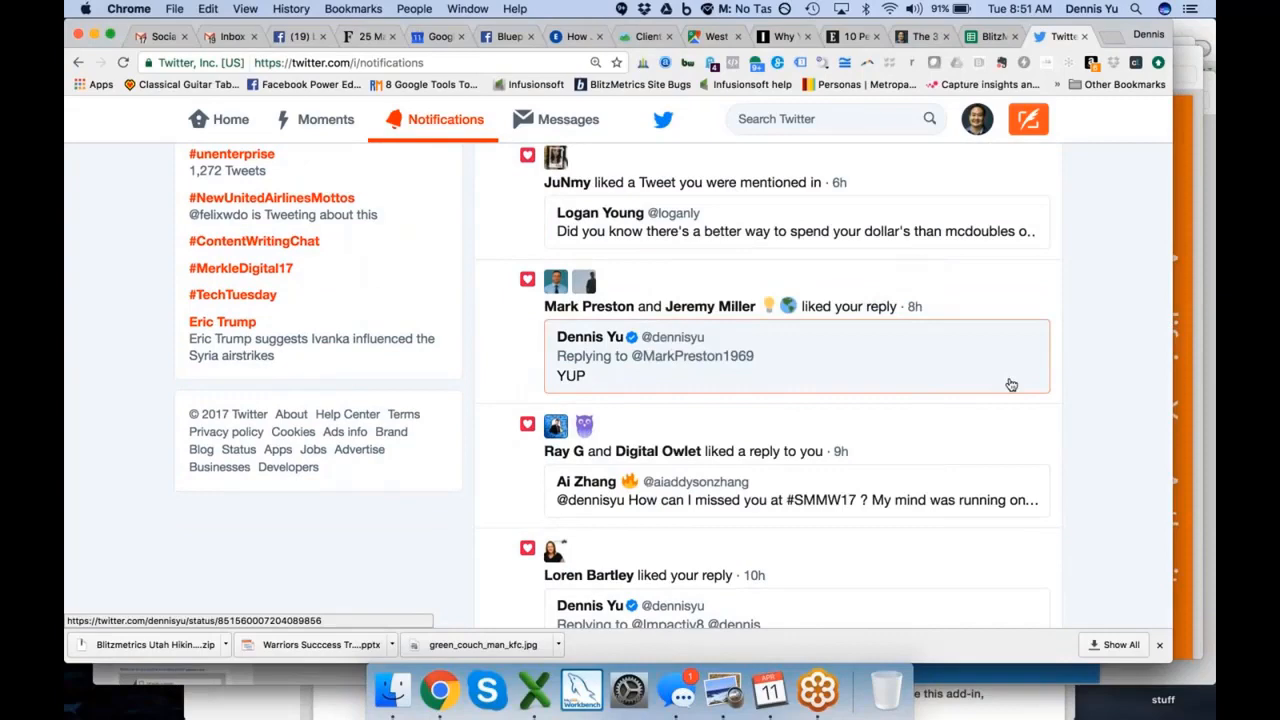
scroll("down", 3)
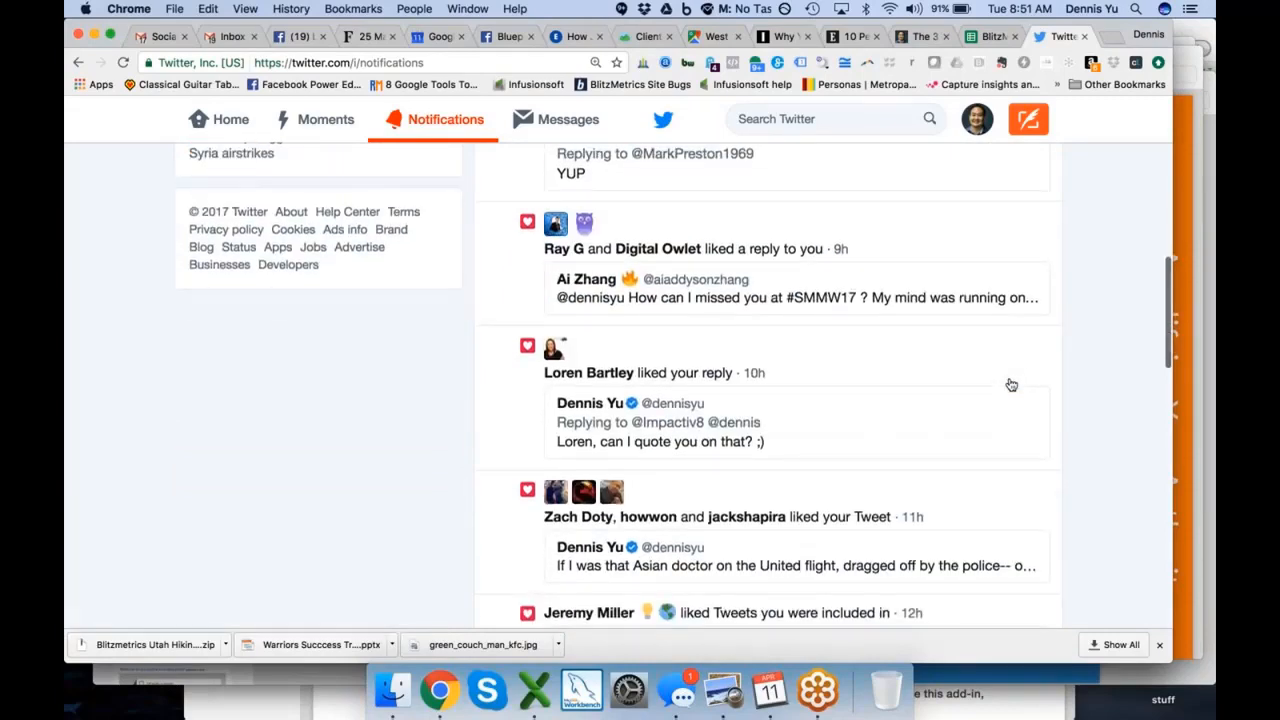
scroll("down", 3)
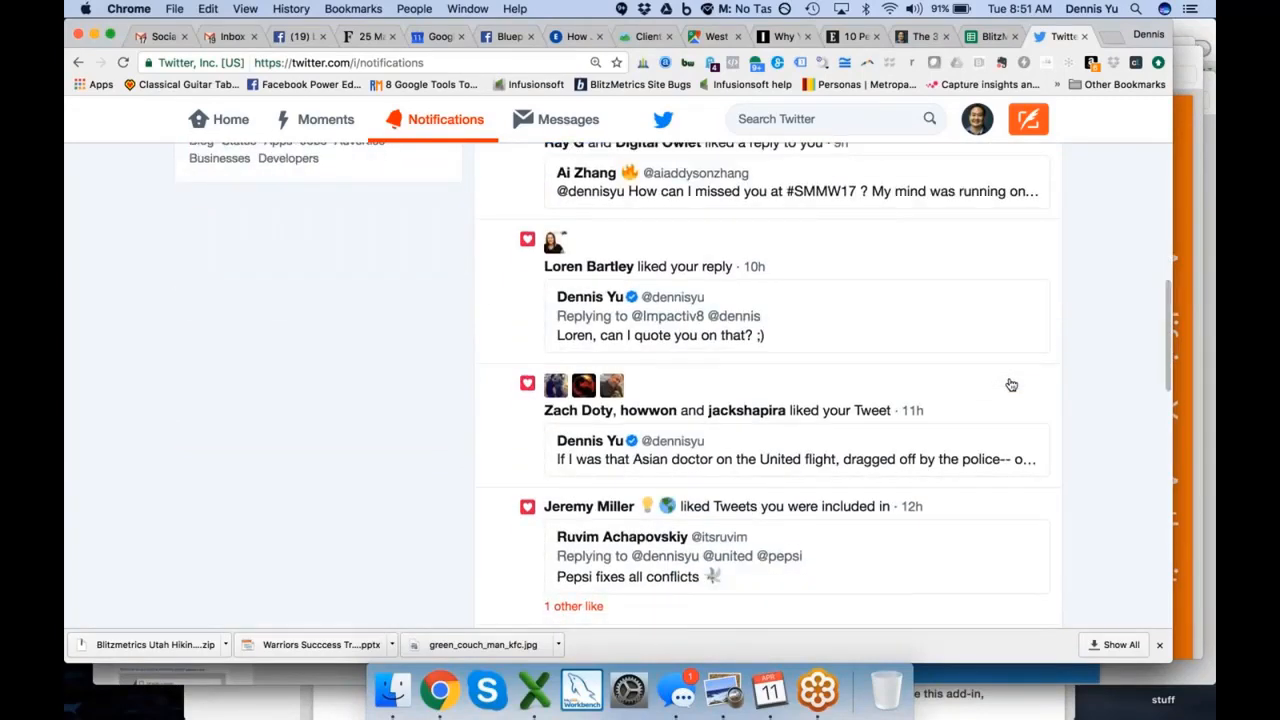
scroll("down", 3)
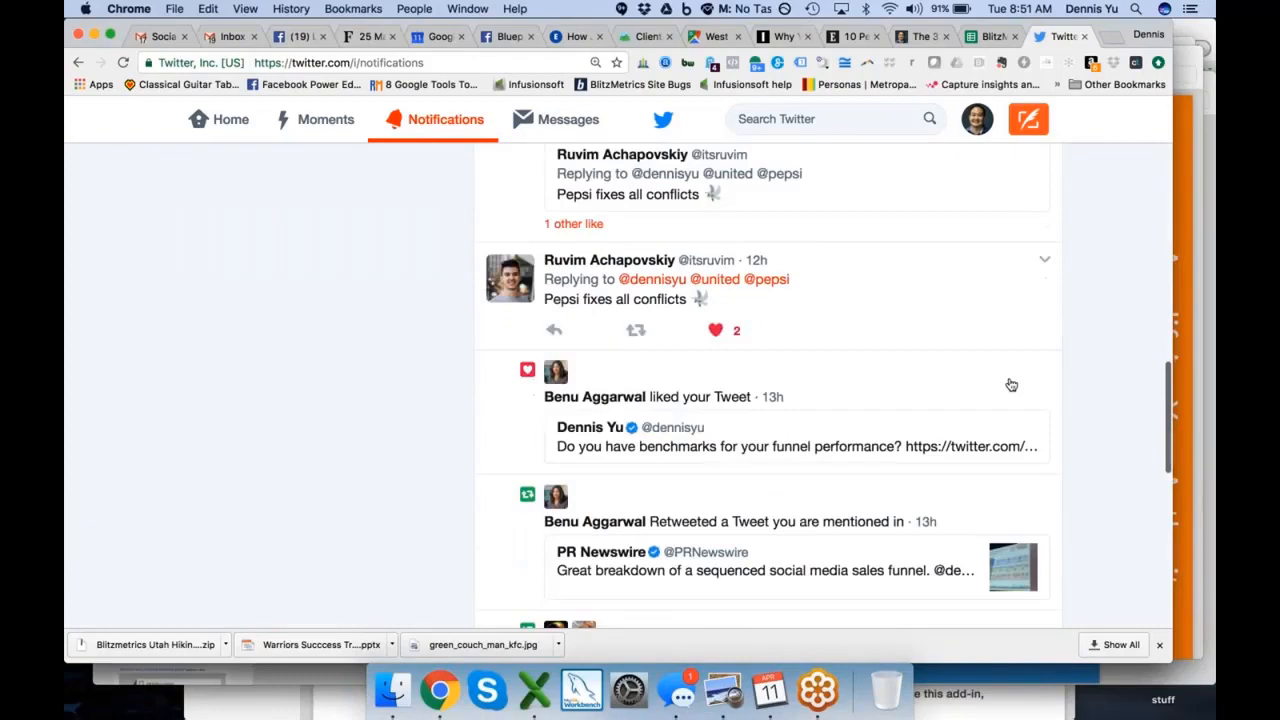
scroll("down", 3)
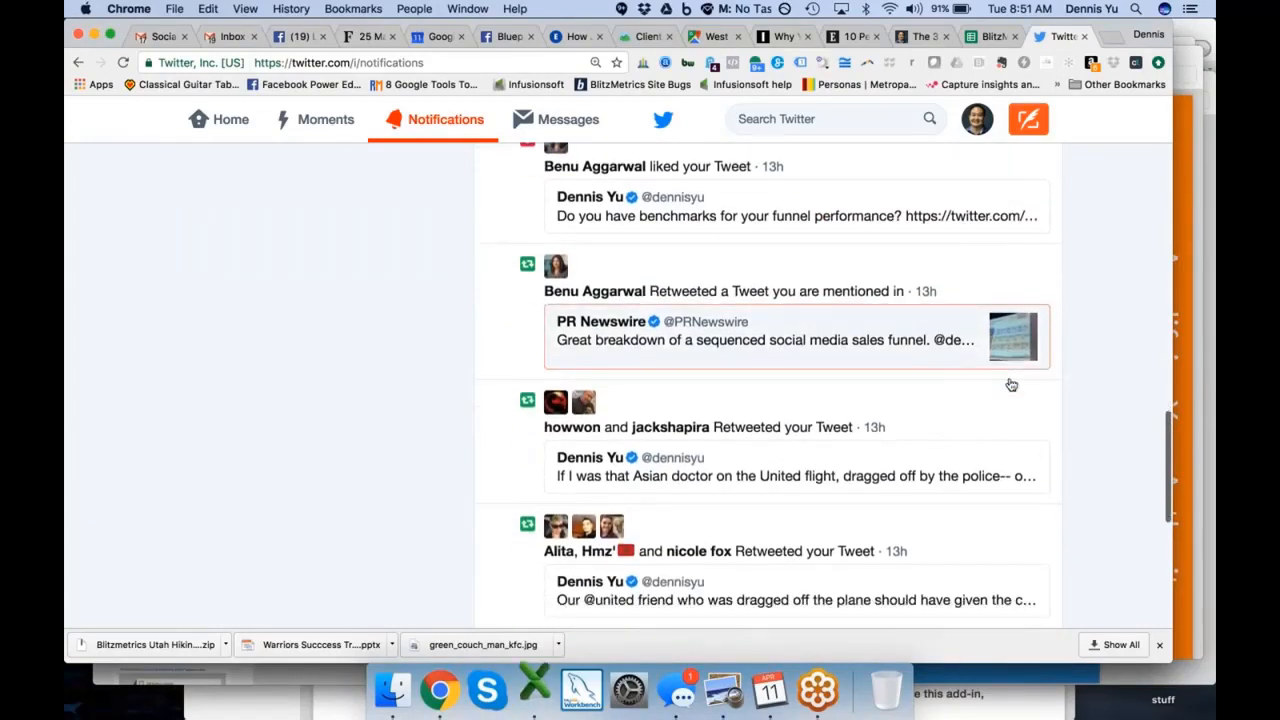
scroll("down", 3)
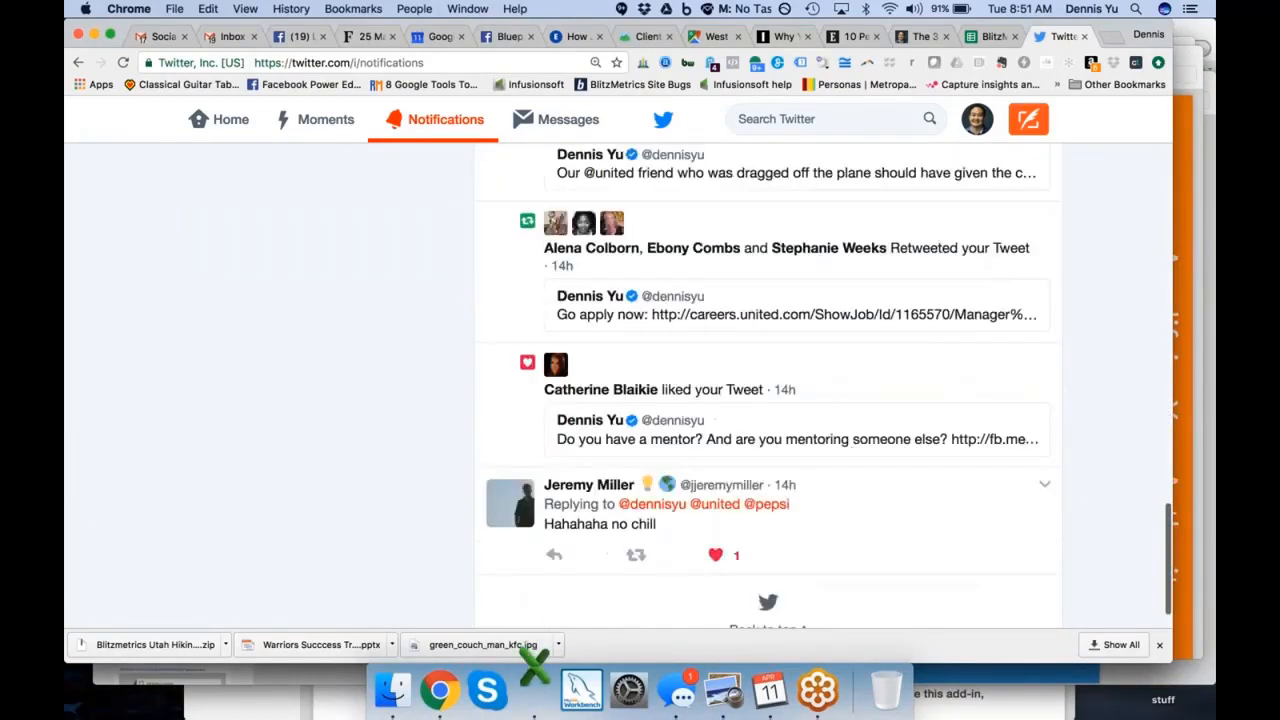
scroll("down", 3)
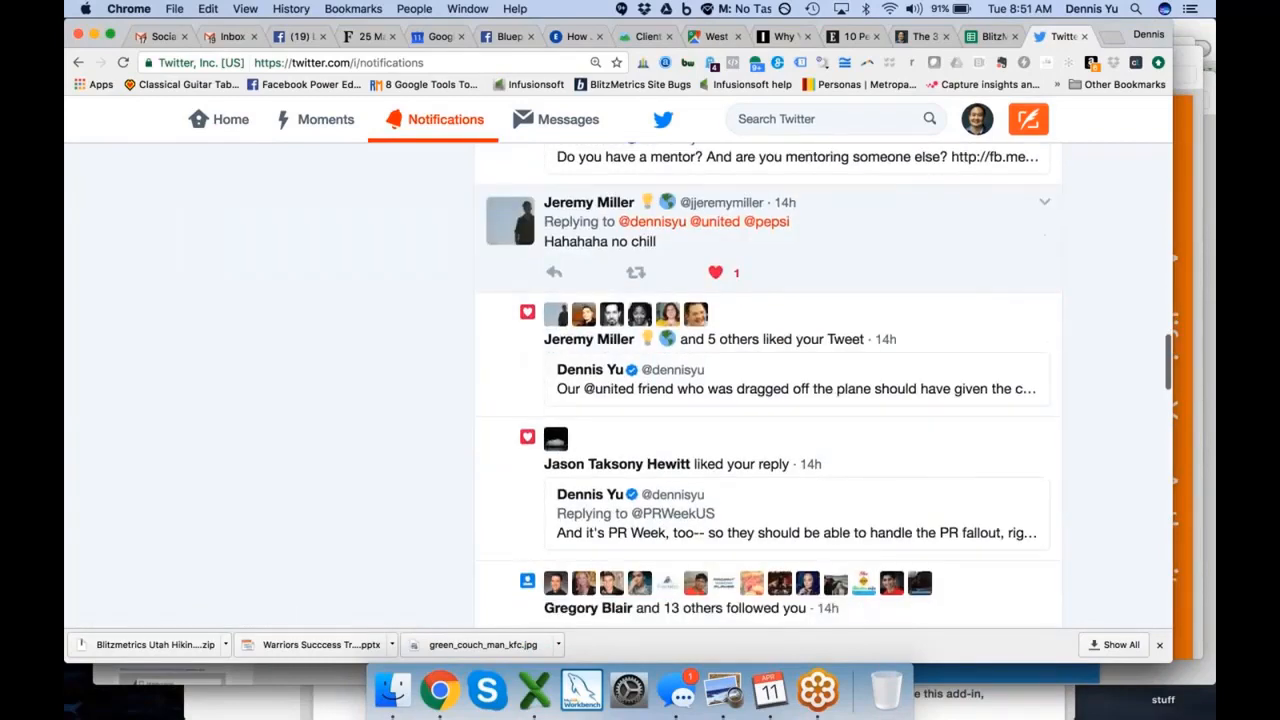
scroll("down", 3)
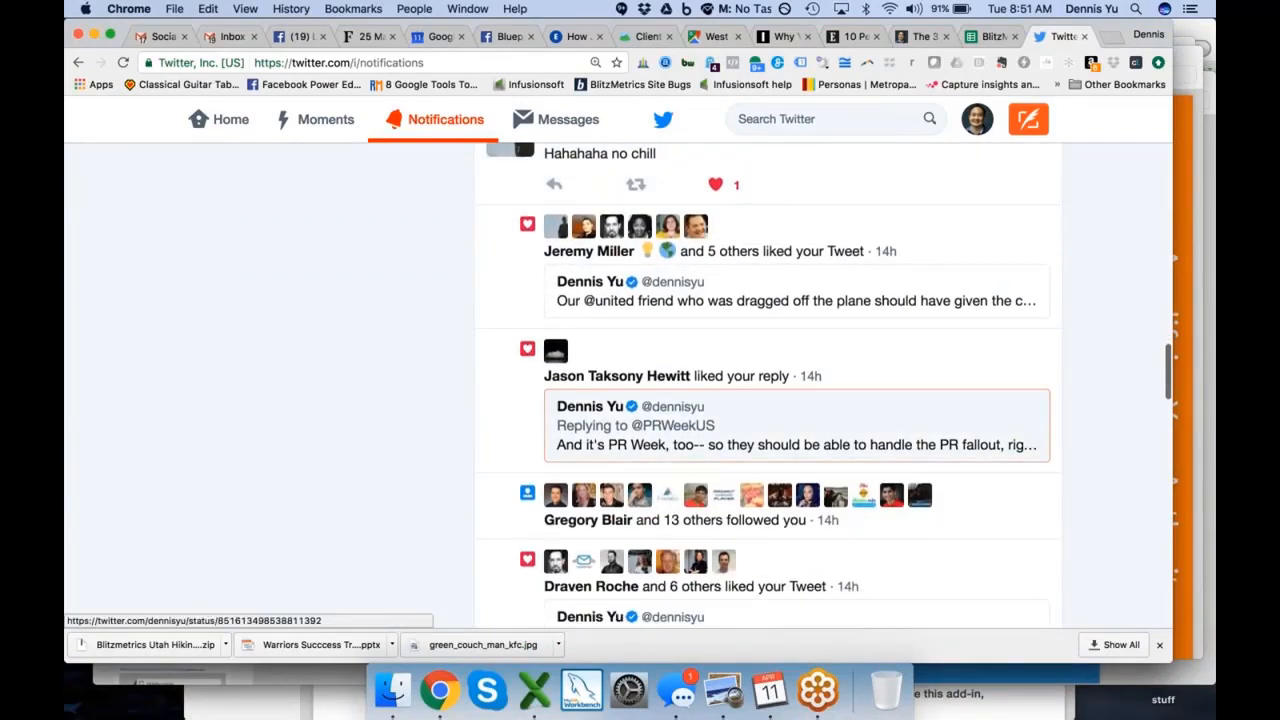
scroll("down", 3)
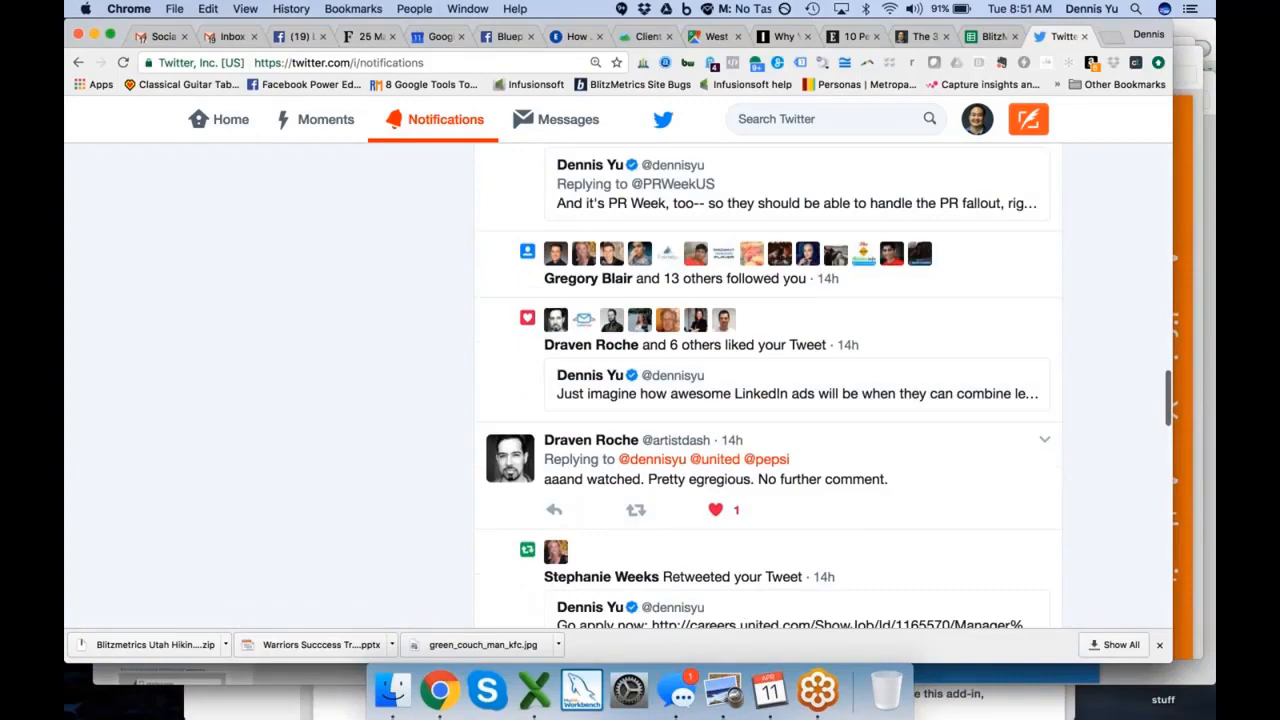
scroll("down", 3)
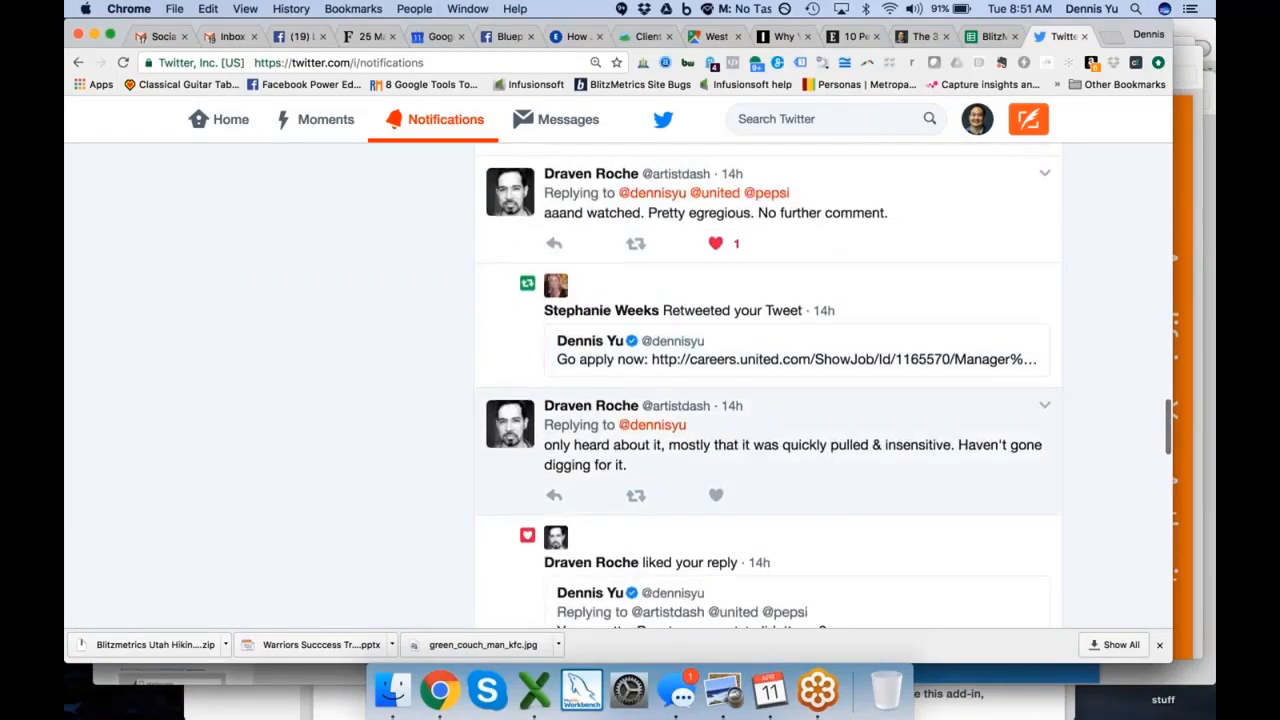
scroll("up", 3)
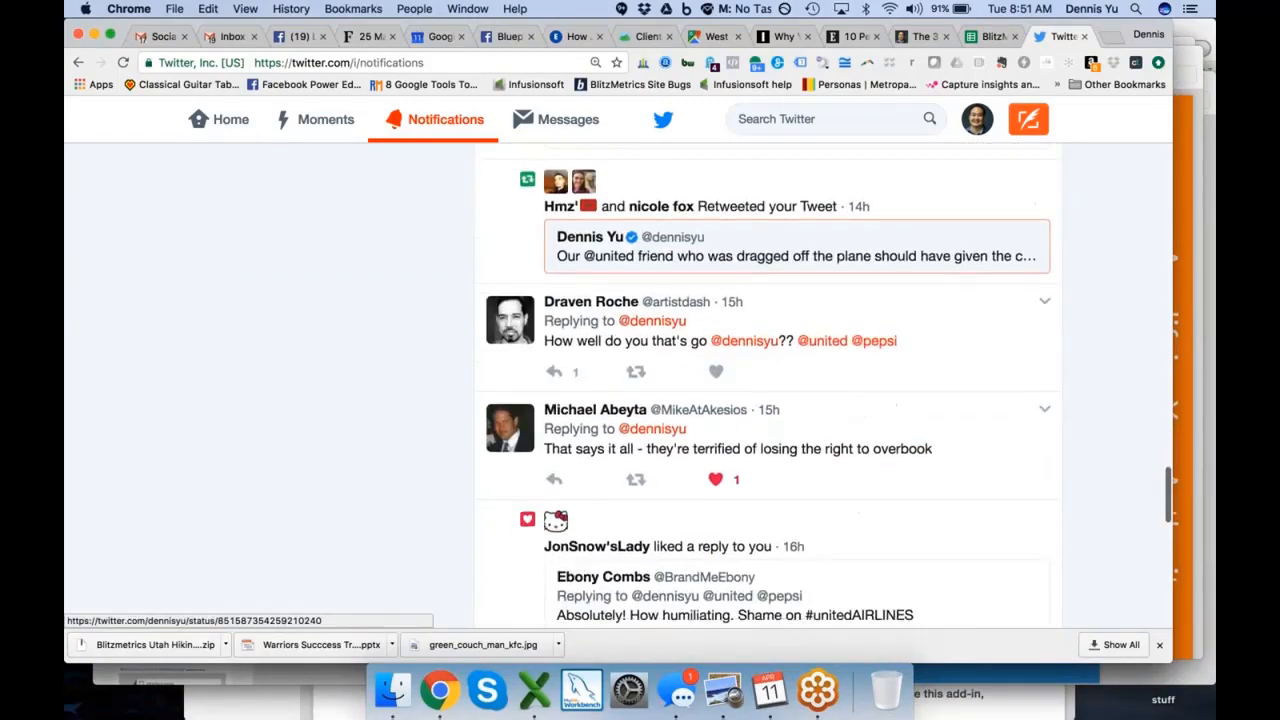